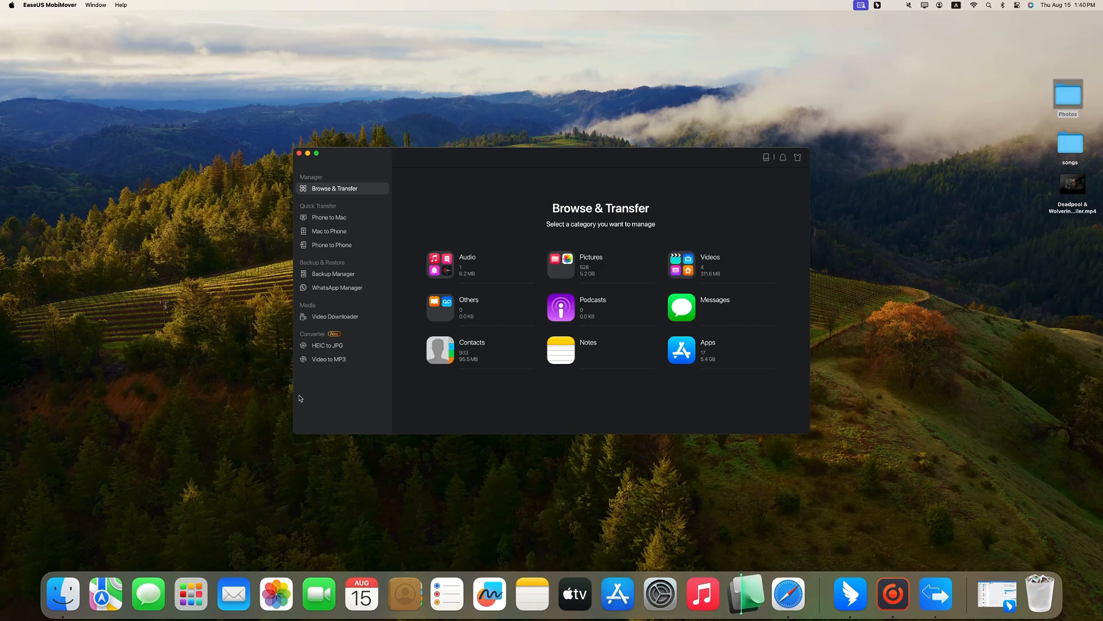
pyautogui.moveTo(325, 234)
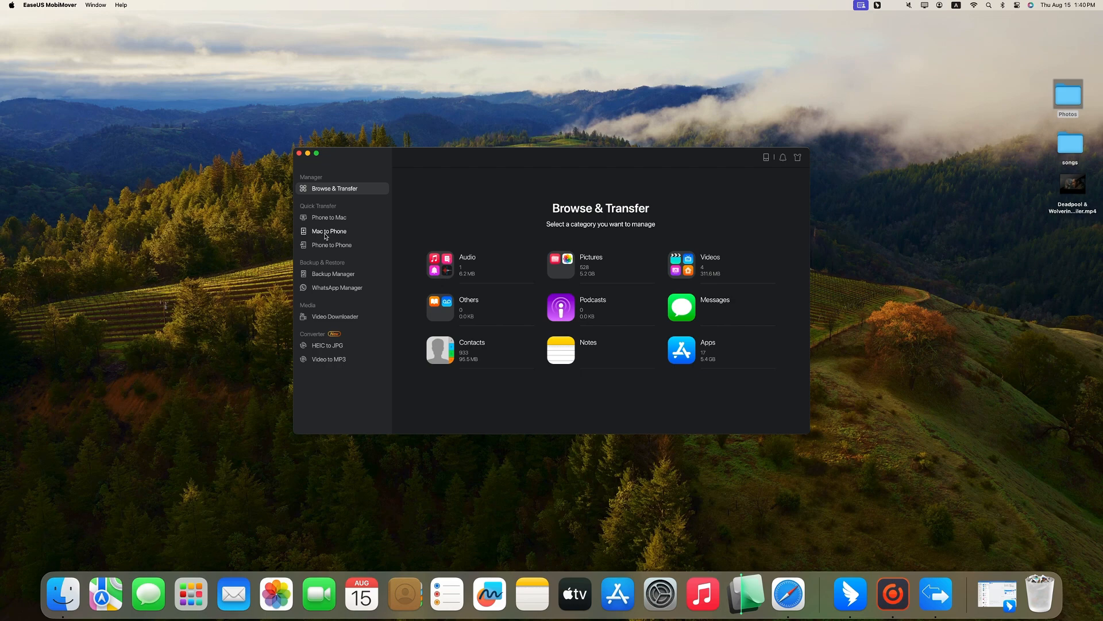
# Step: Transfer the five pictures in the desktop Photos folder from Mac to iPhone
pyautogui.click(329, 231)
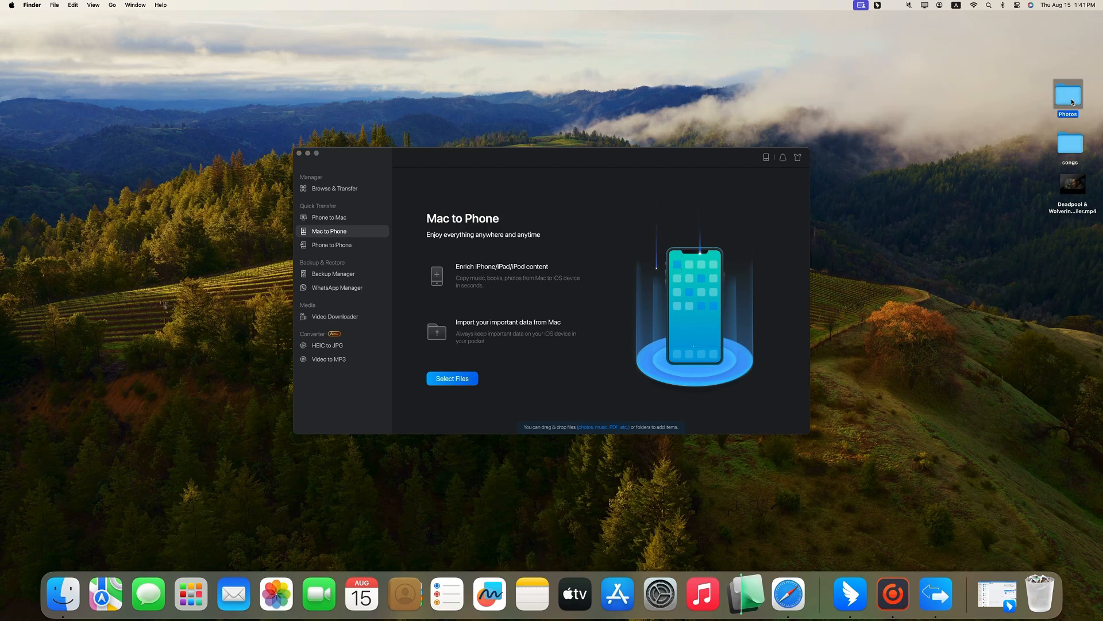
pyautogui.moveTo(1068, 94); pyautogui.dragTo(574, 307)
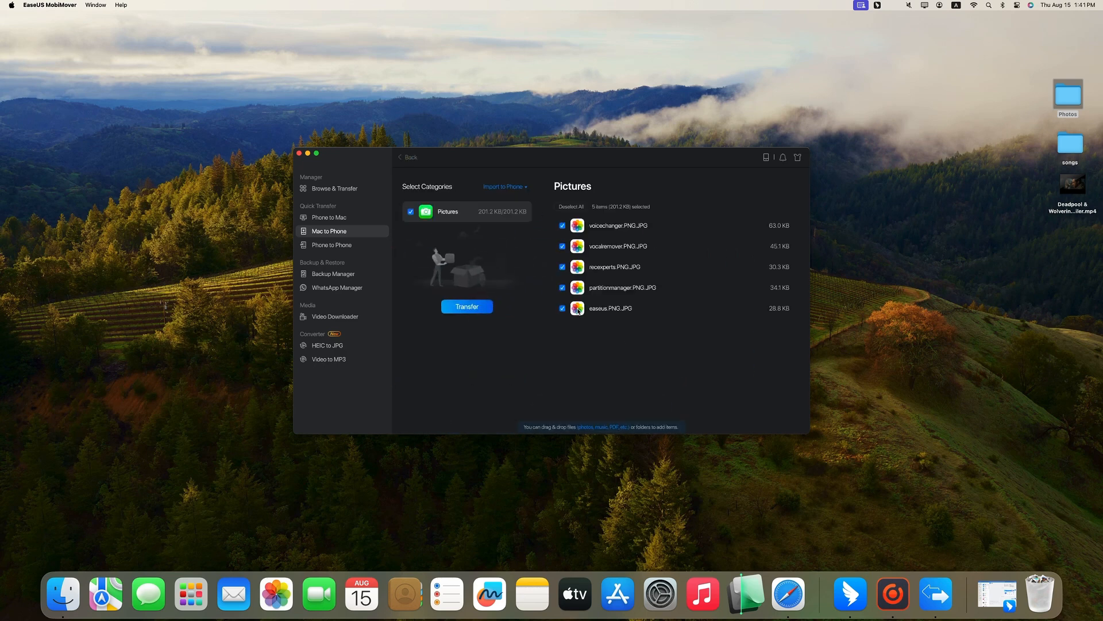
pyautogui.moveTo(467, 315)
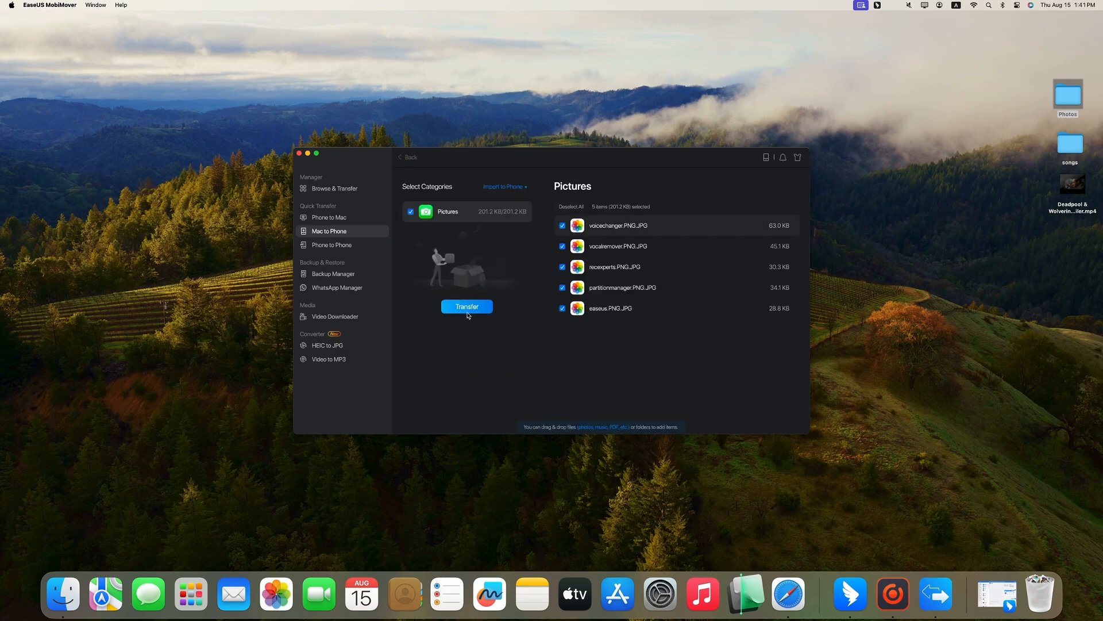
pyautogui.click(467, 306)
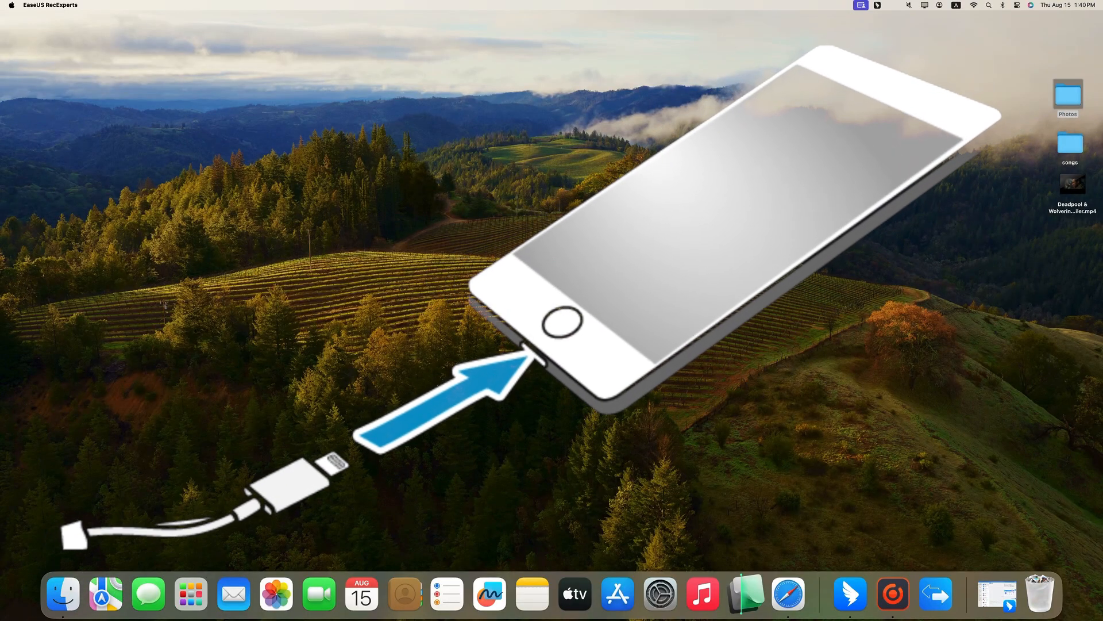
# Step: Turn on photo syncing for the iPhone from the Photos library, including videos
pyautogui.click(62, 595)
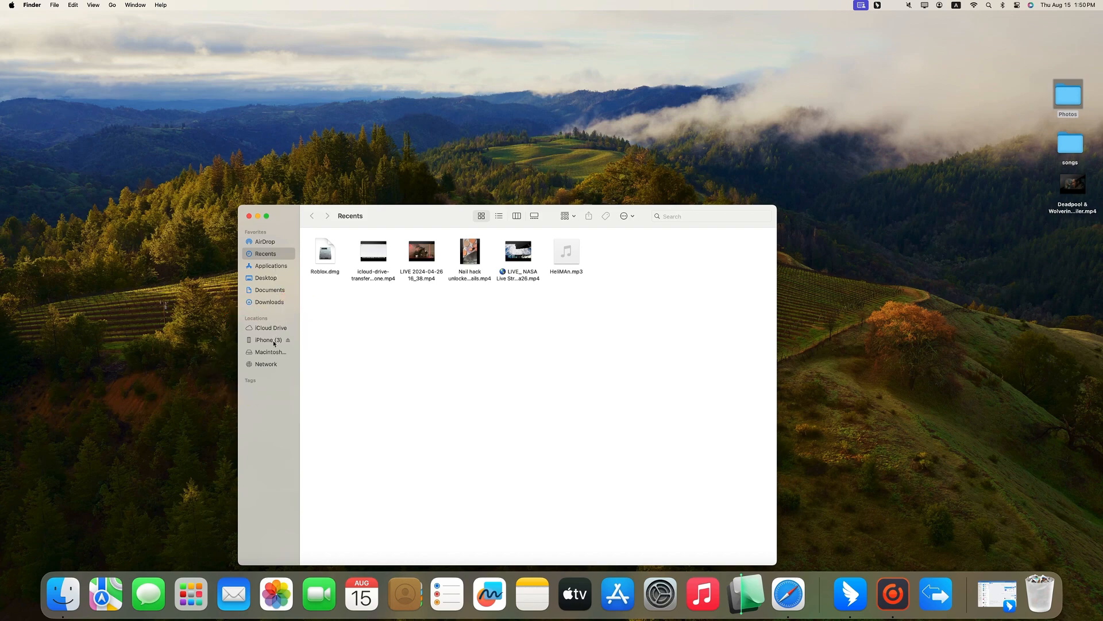
pyautogui.click(268, 339)
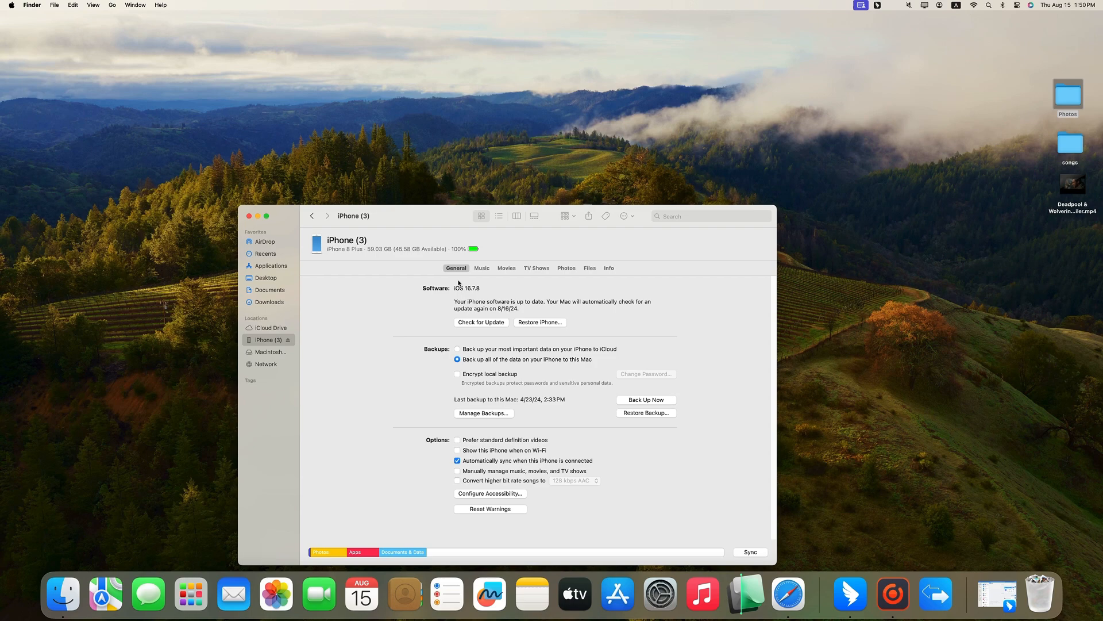
pyautogui.click(566, 268)
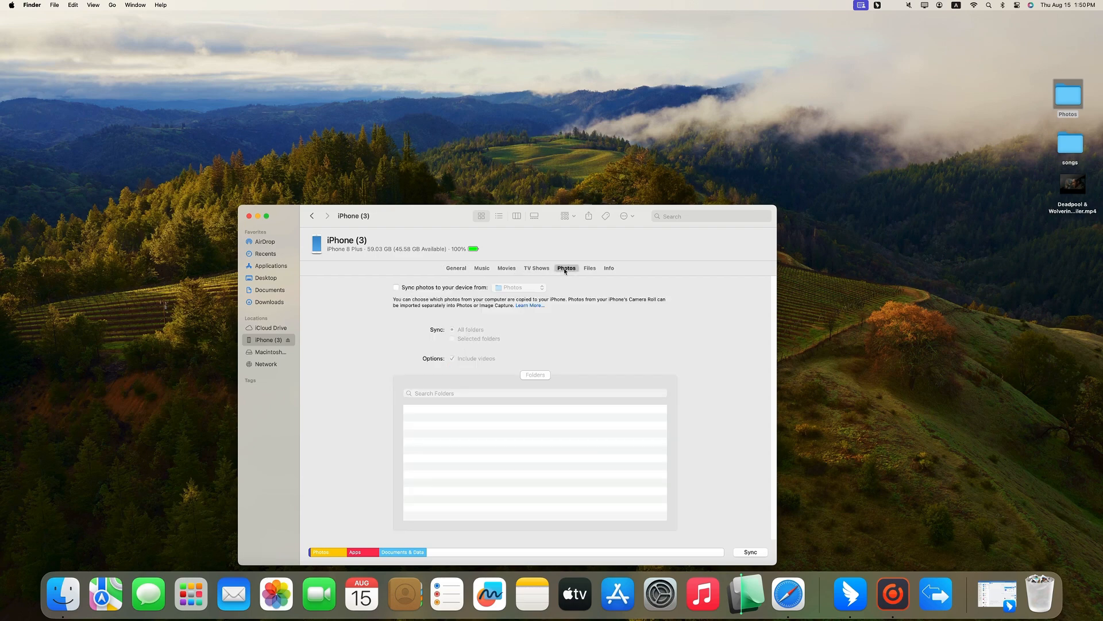
pyautogui.moveTo(524, 276)
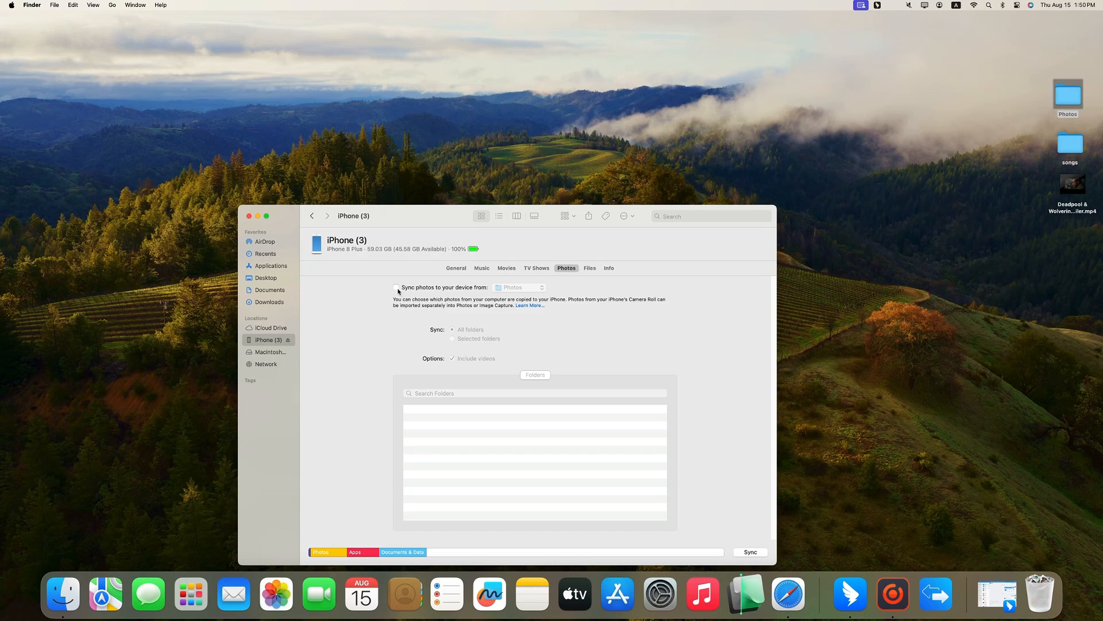
pyautogui.click(396, 288)
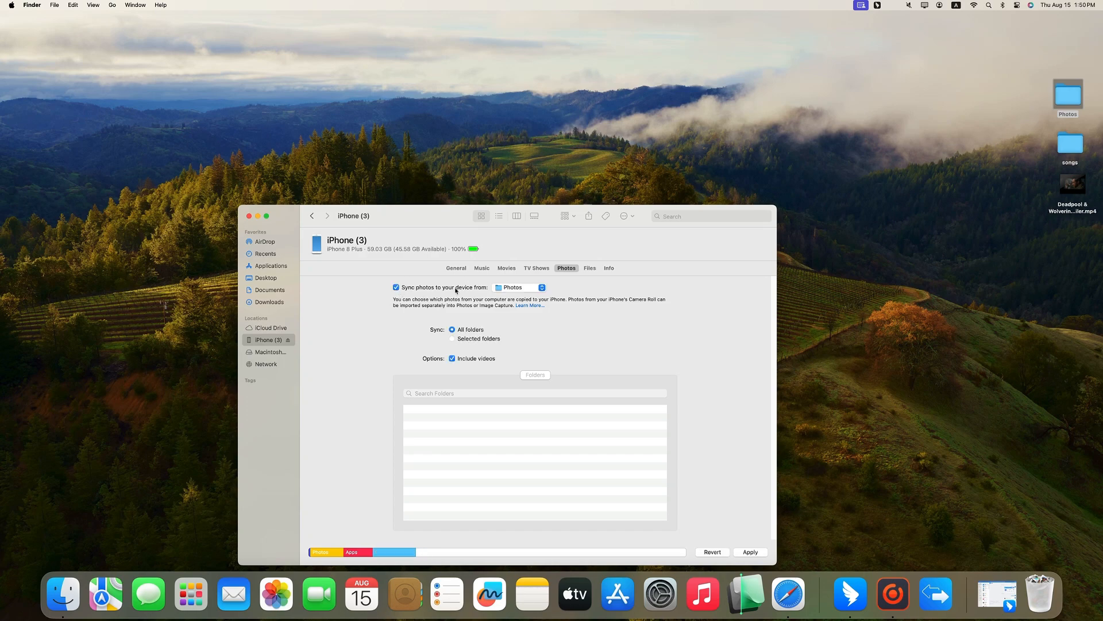
pyautogui.click(519, 288)
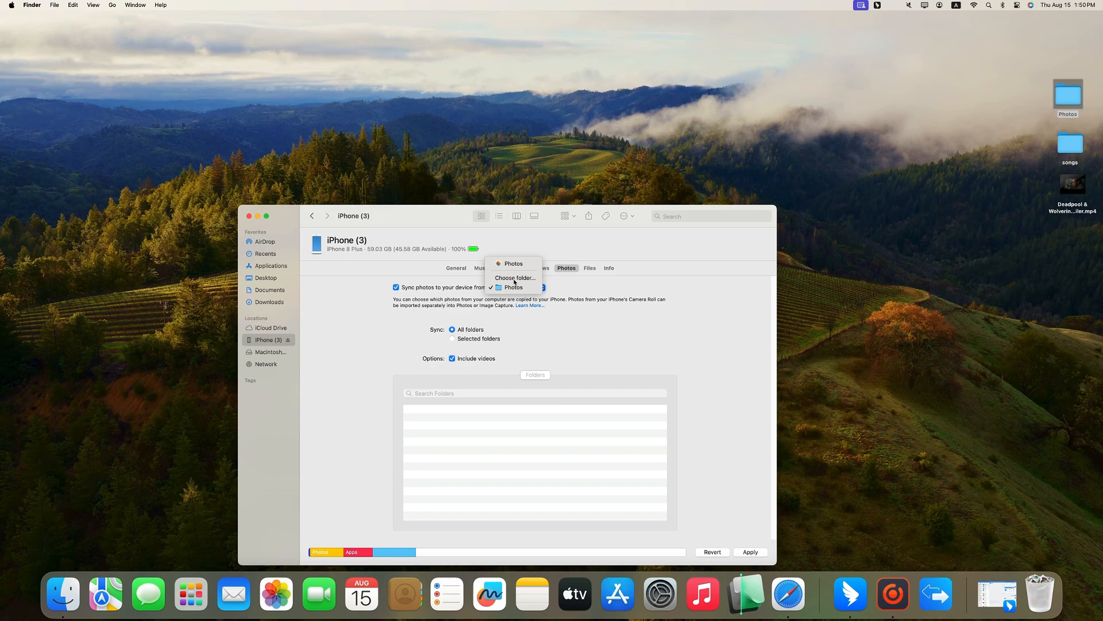
pyautogui.click(515, 278)
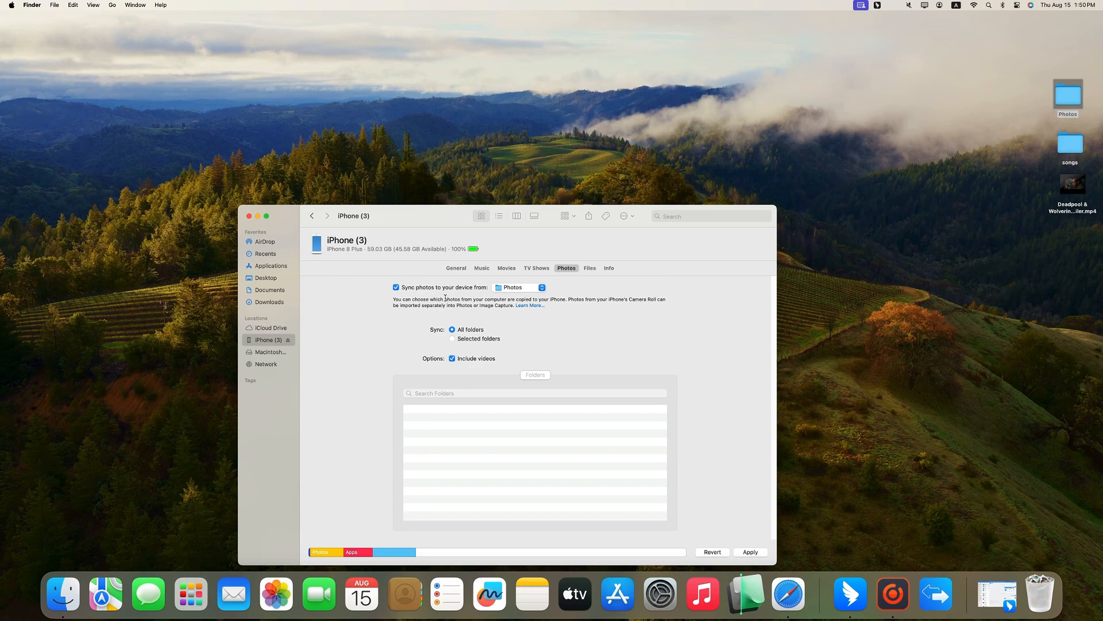
pyautogui.moveTo(740, 540)
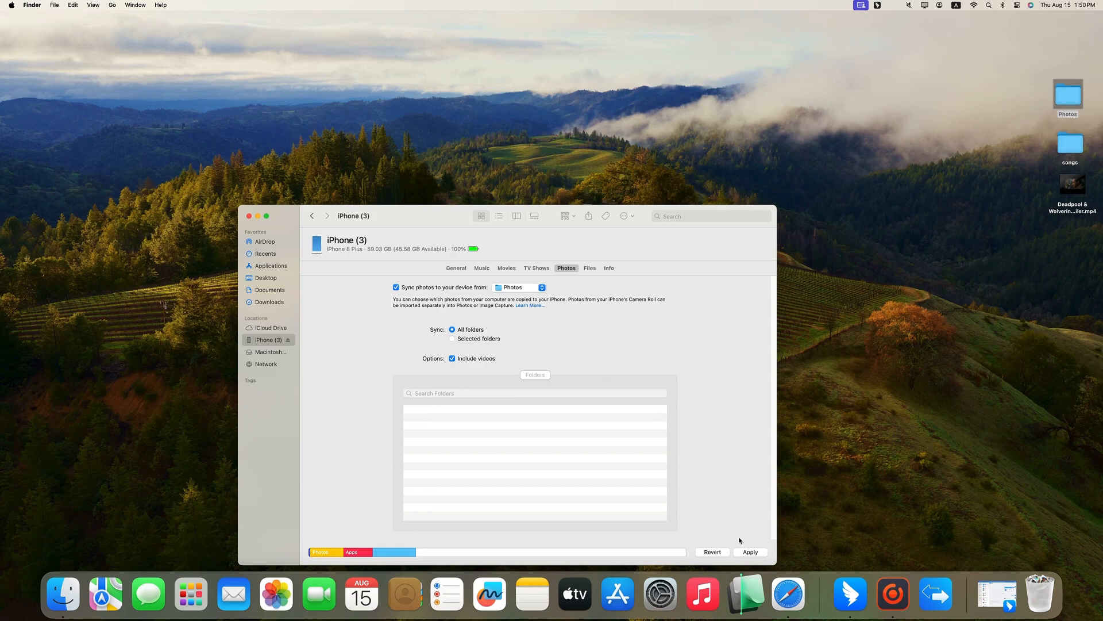
# Step: Apply the iPhone's new photo sync settings to reach the Remove and Sync confirmation
pyautogui.click(750, 552)
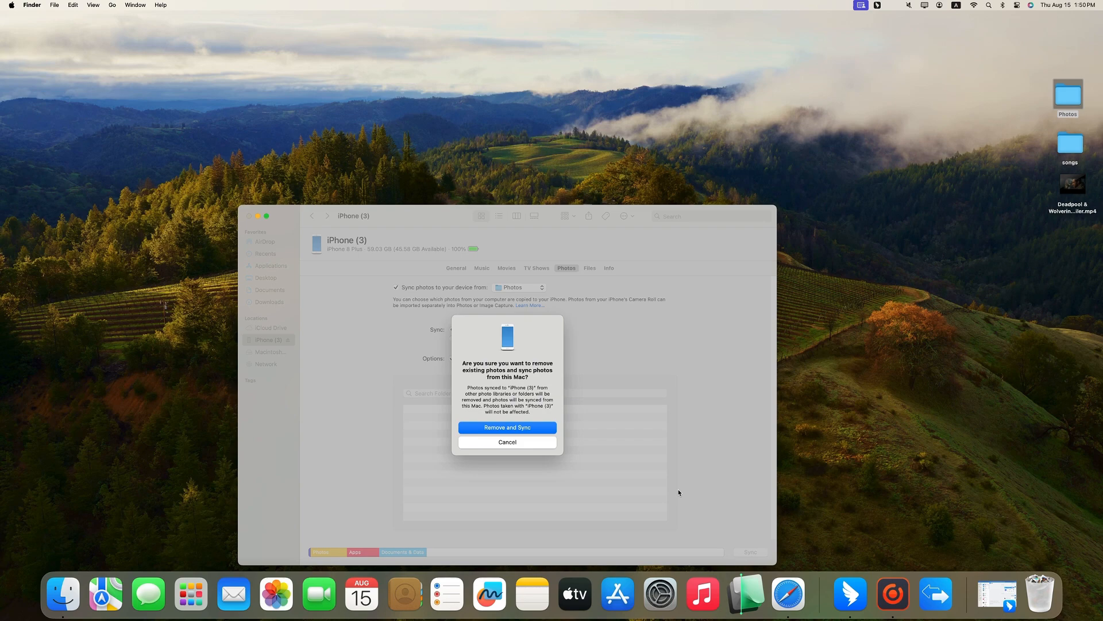
pyautogui.moveTo(447, 403)
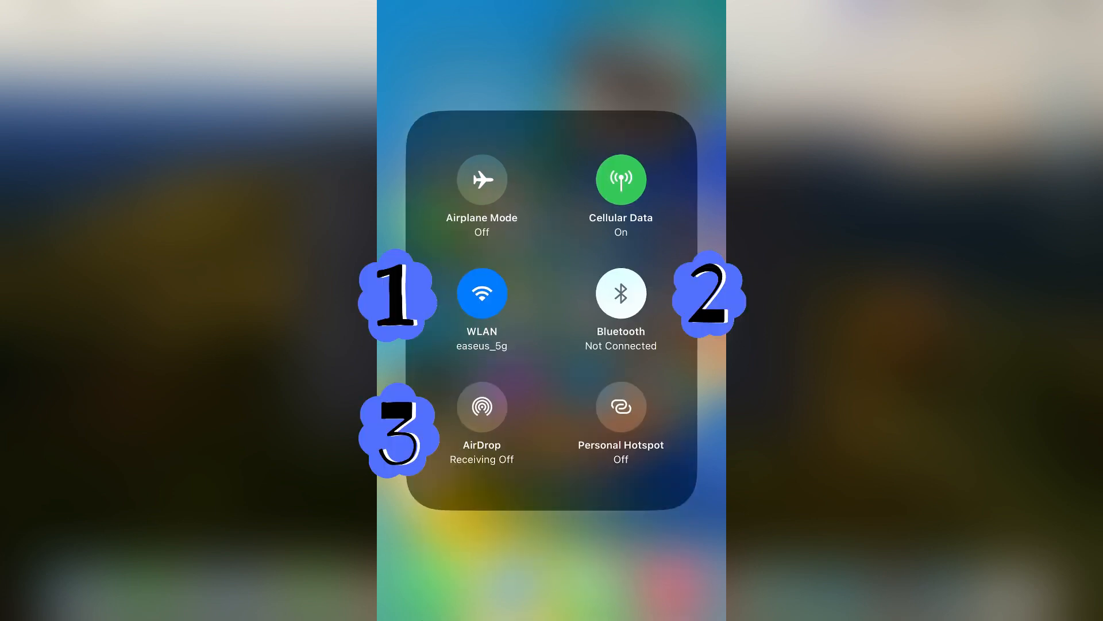
# Step: Switch Bluetooth on in Control Center, with Wi‑Fi staying on
pyautogui.click(621, 294)
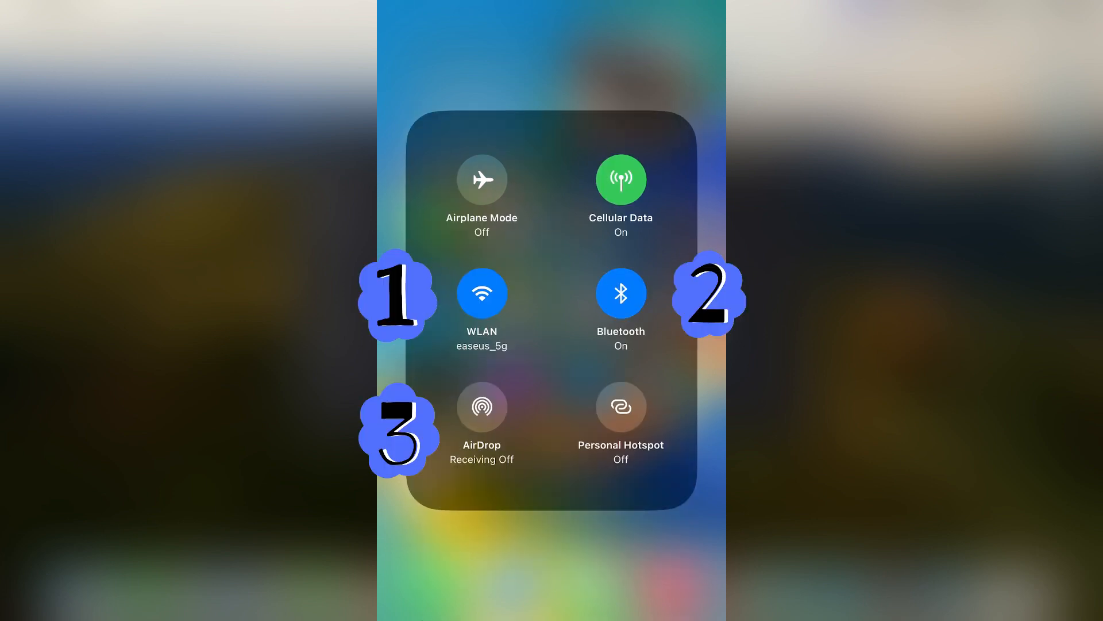
pyautogui.click(482, 407)
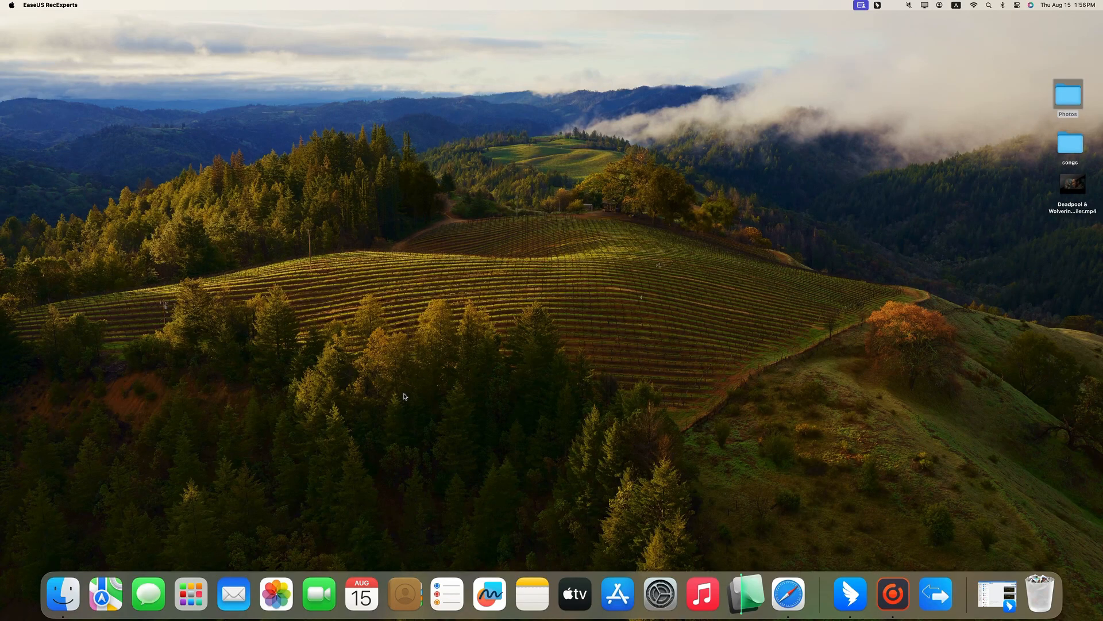
pyautogui.moveTo(60, 598)
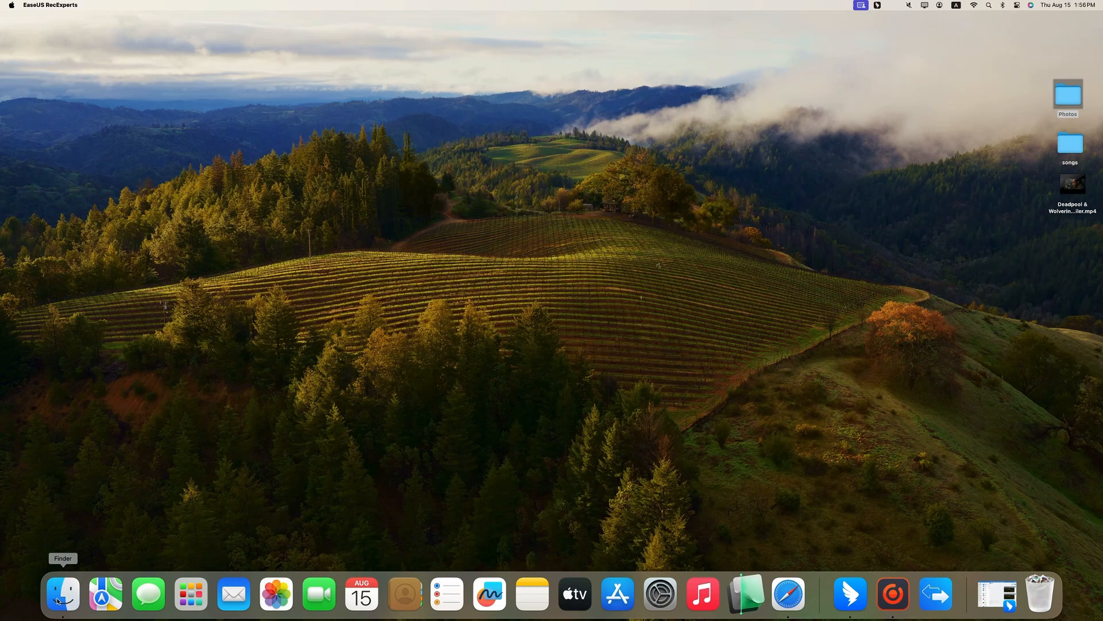
# Step: AirDrop all five images from the desktop Photos folder to iPhone (3)
pyautogui.click(61, 595)
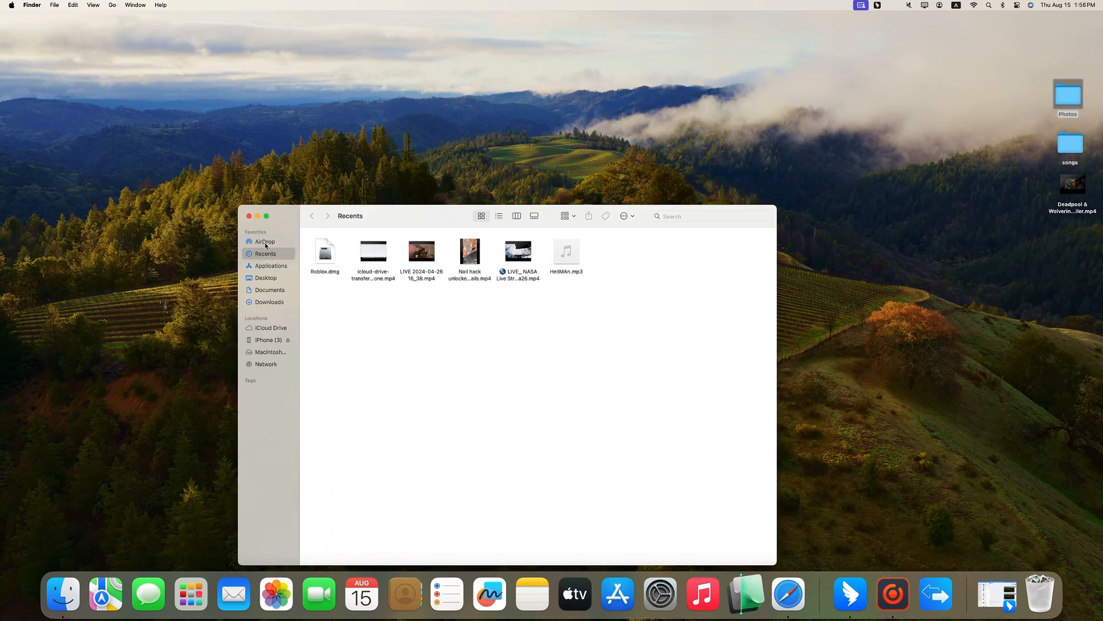
pyautogui.click(265, 242)
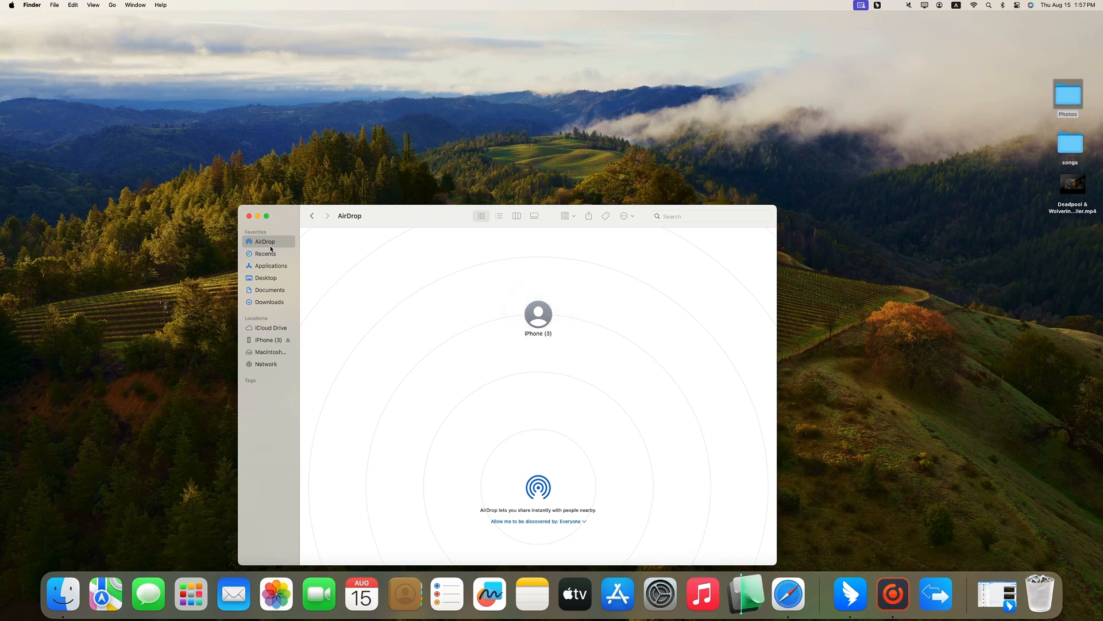
pyautogui.doubleClick(1068, 95)
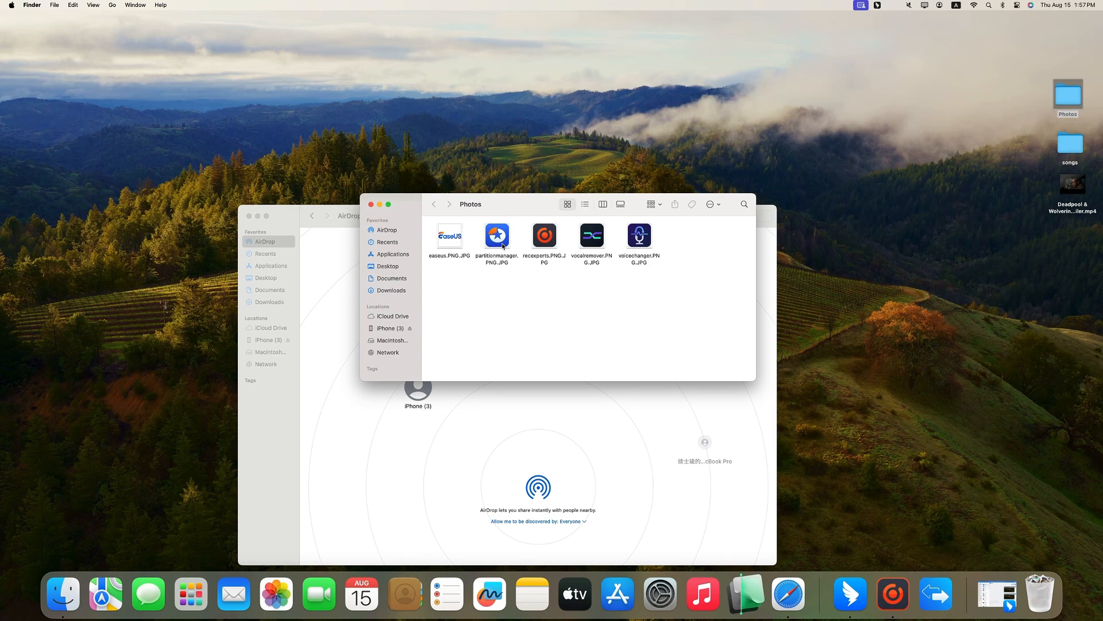
pyautogui.click(449, 236)
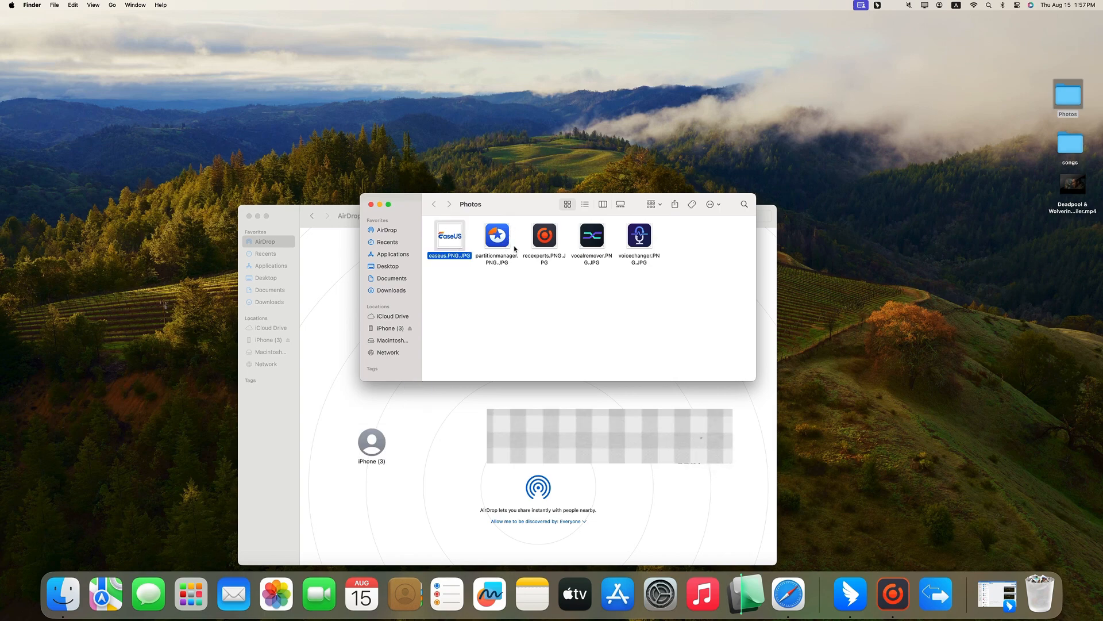
pyautogui.press('cmd+a')
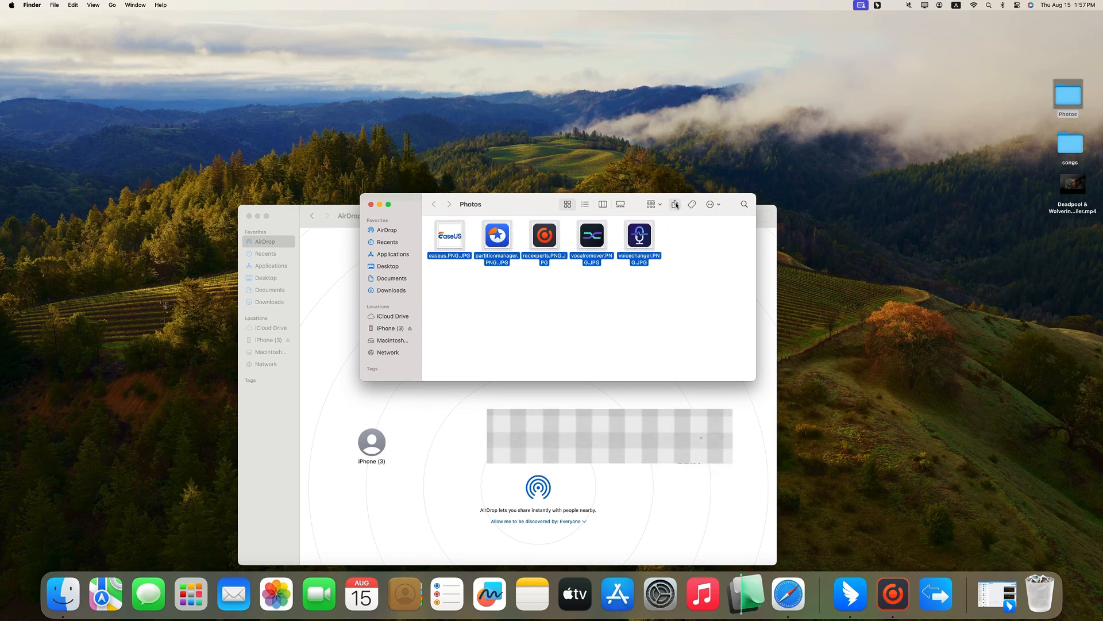
pyautogui.moveTo(675, 204)
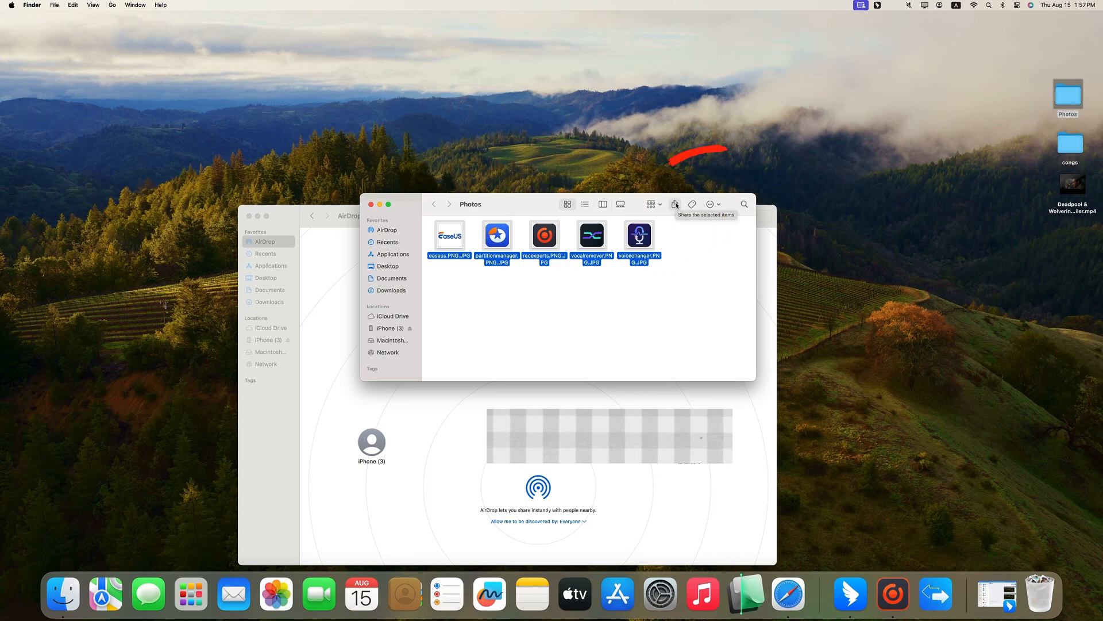
pyautogui.click(675, 204)
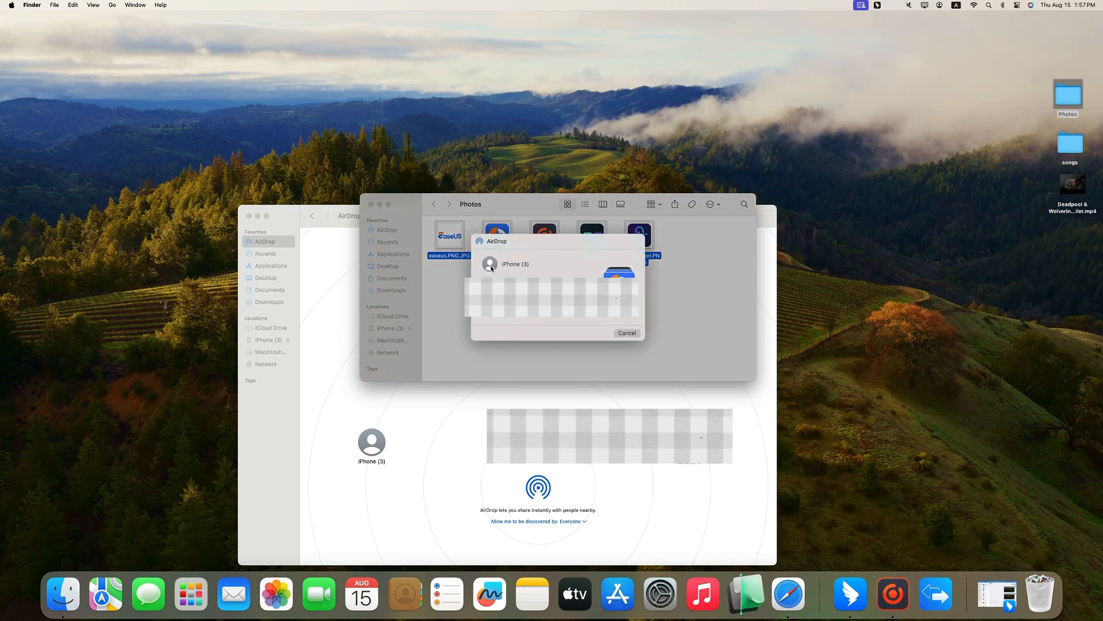
pyautogui.click(515, 264)
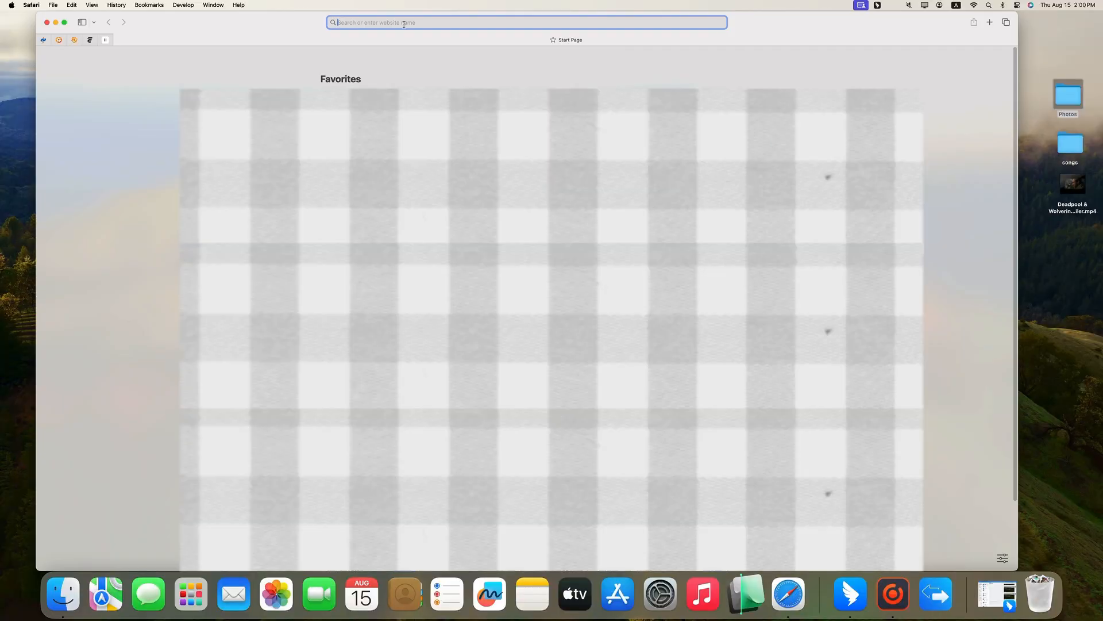
pyautogui.write('icloud.com.cn')
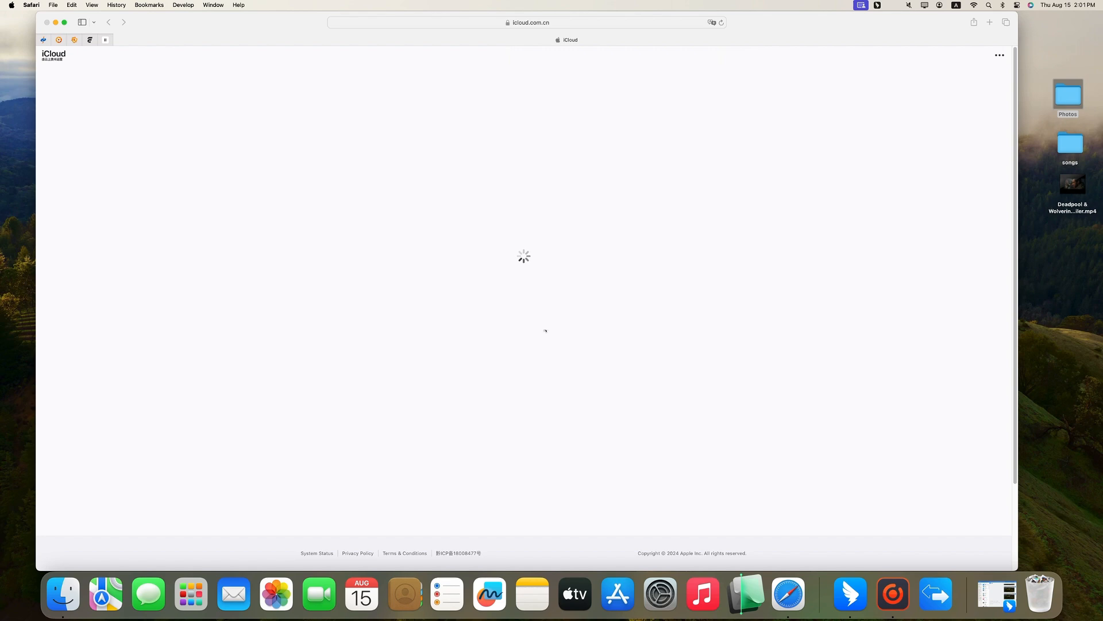
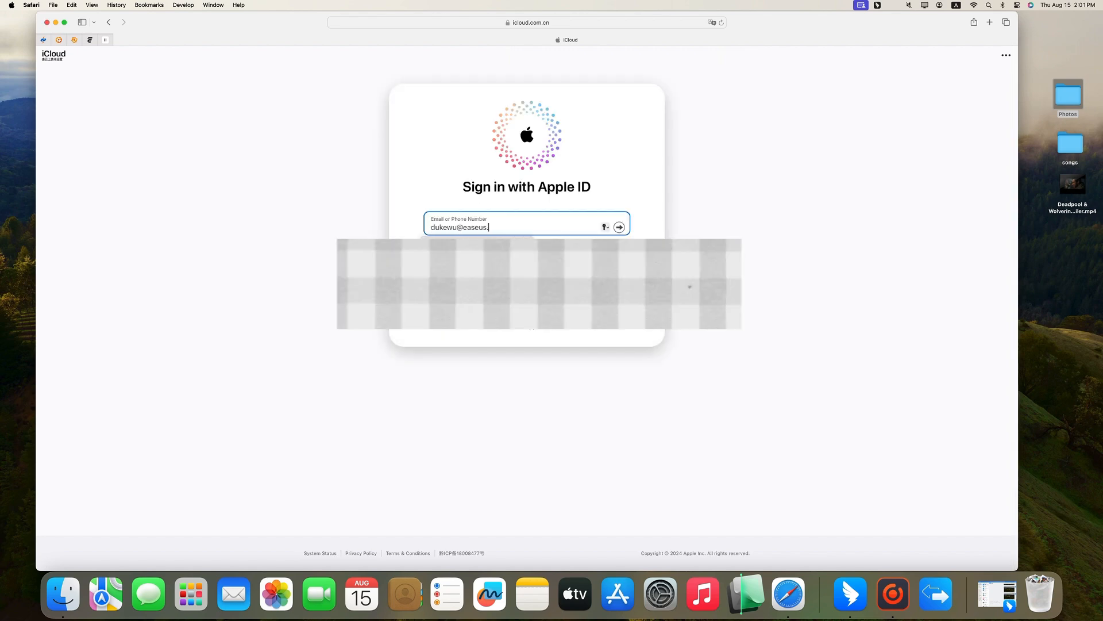
pyautogui.click(620, 227)
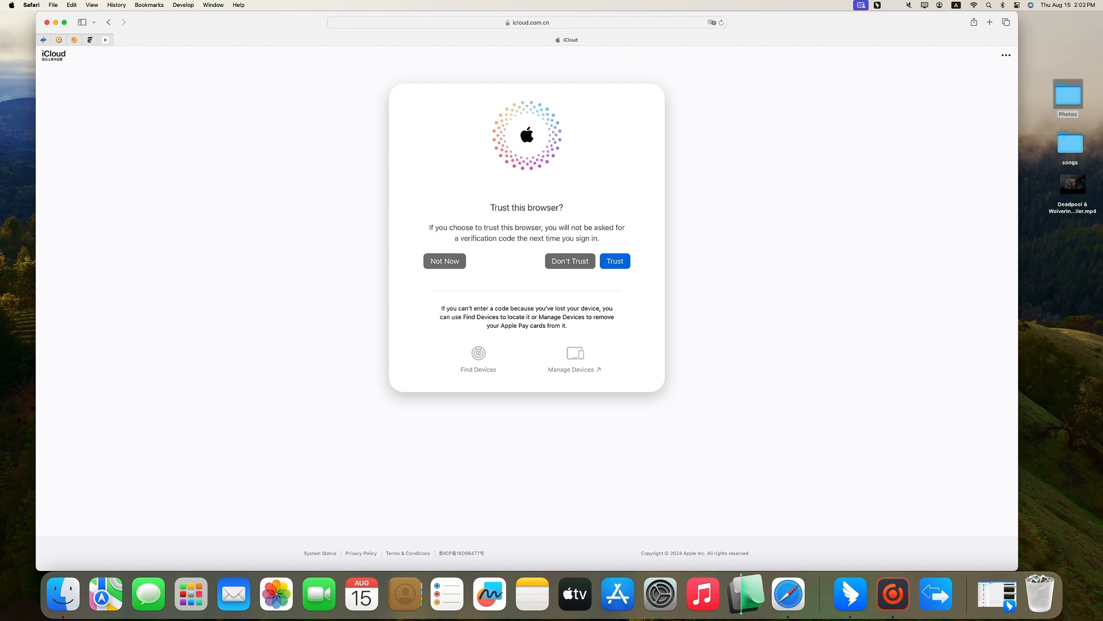
pyautogui.click(615, 261)
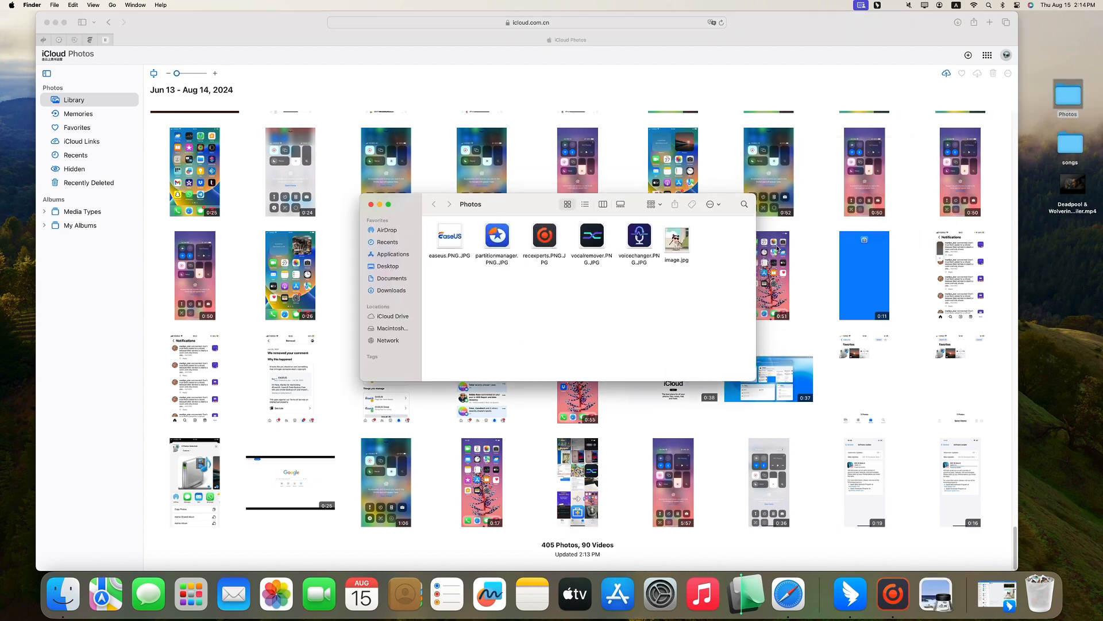
pyautogui.click(676, 239)
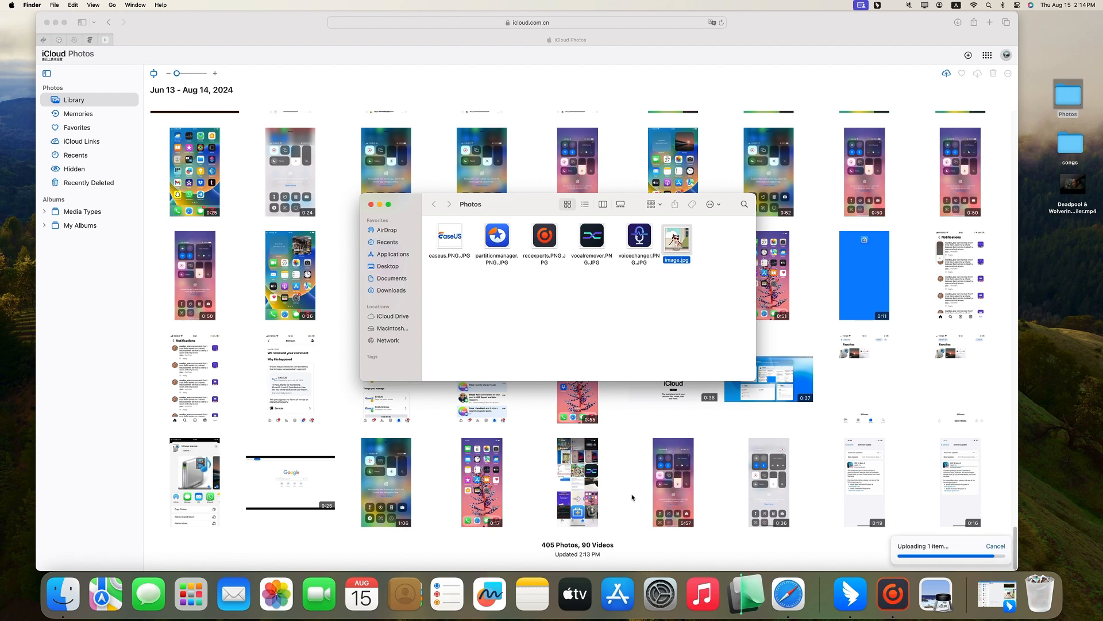
pyautogui.click(75, 154)
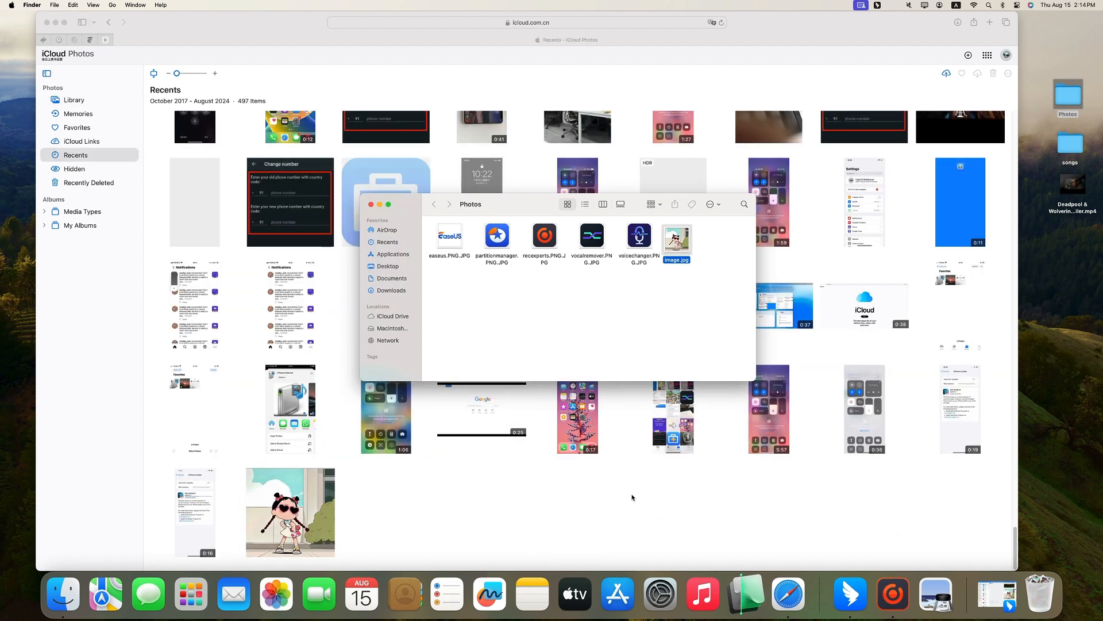